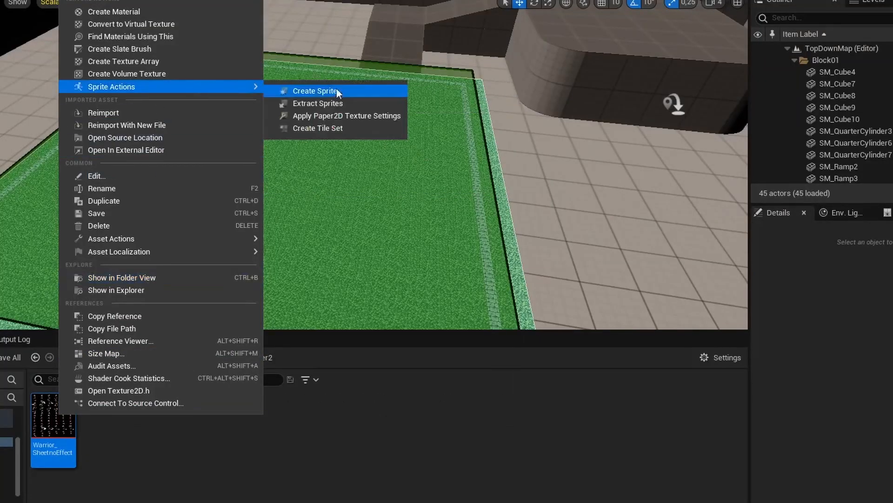
Split the warrior sprite sheet into sprites and build a flipbook from the first six
{"action": "left_click", "coordinate": [315, 91]}
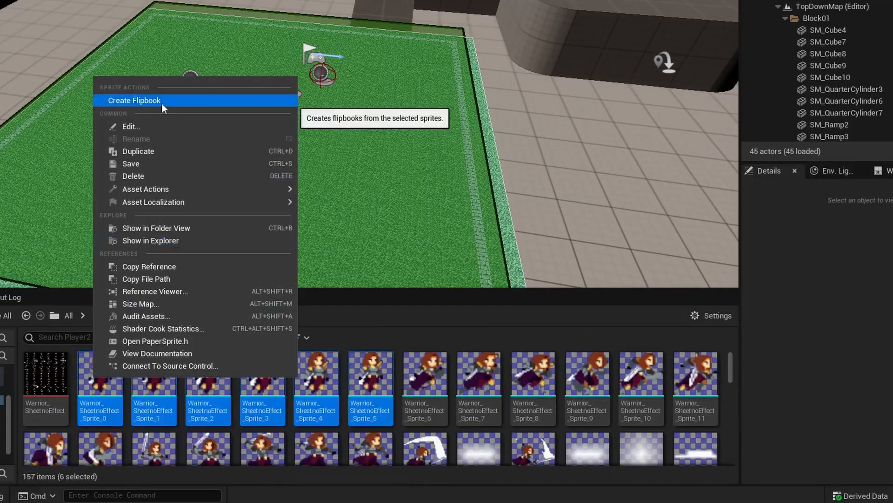
{"action": "left_click", "coordinate": [134, 100]}
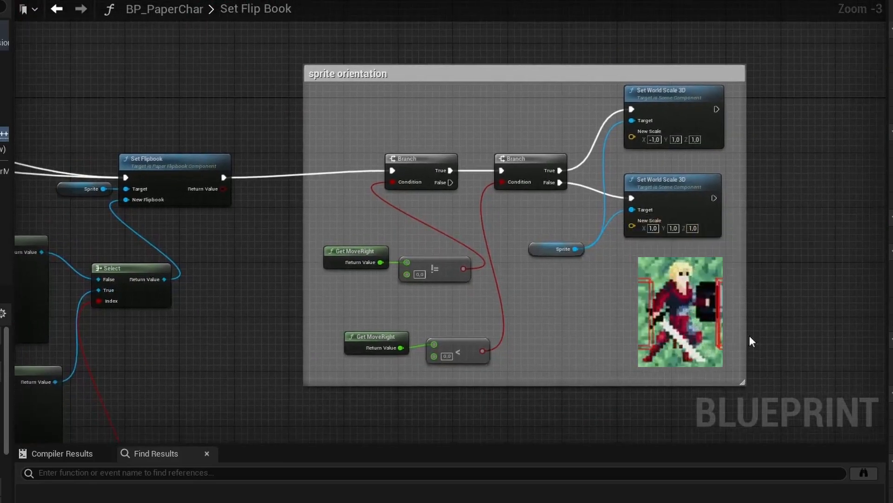
Review BP_PaperChar's Set Flip Book function and the damage-flash logic in its Event Graph
{"action": "scroll", "scroll_direction": "down", "scroll_amount": 3}
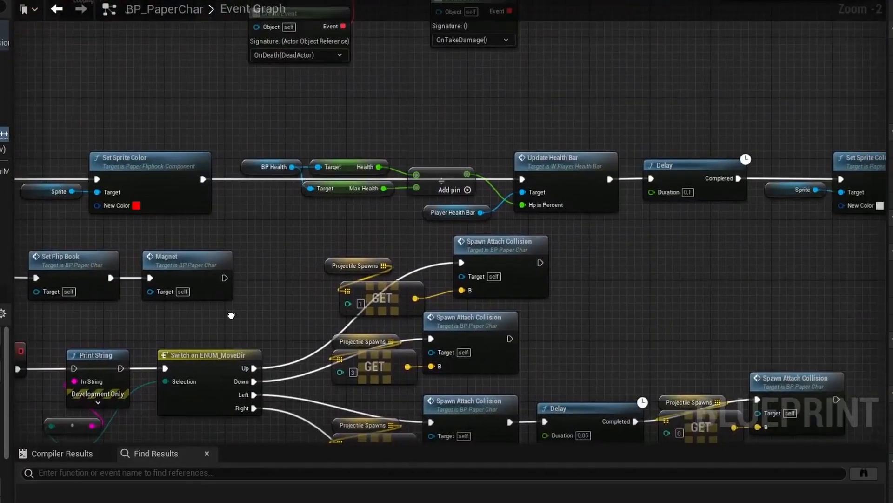
{"action": "double_click", "coordinate": [188, 259]}
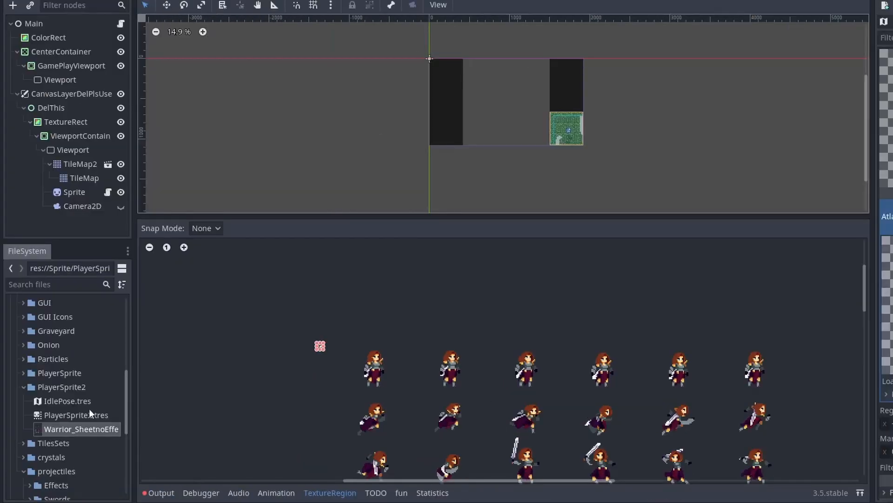
Create a new texture resource from IdlePose.tres in the PlayerSprite2 folder
{"action": "left_click", "coordinate": [67, 400]}
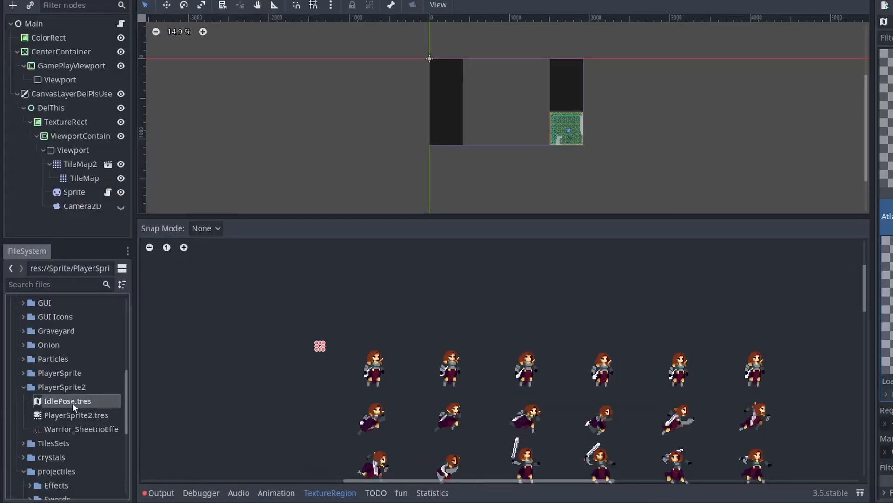
{"action": "right_click", "coordinate": [66, 400]}
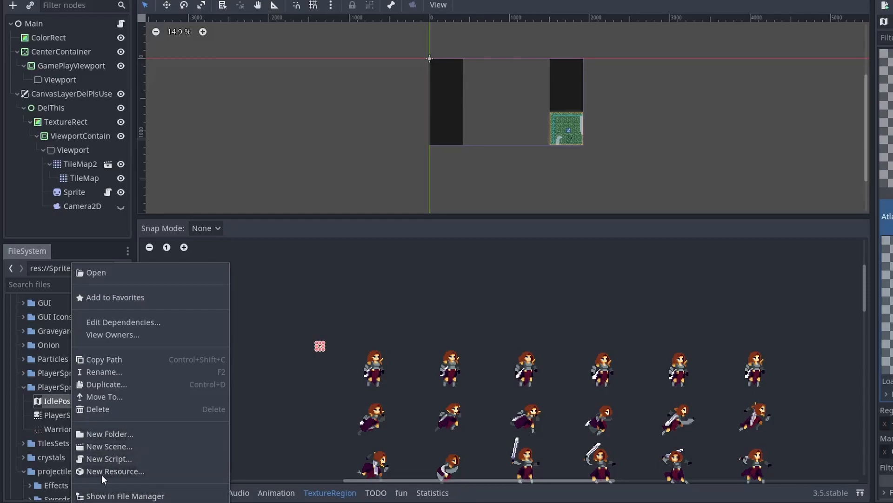
{"action": "left_click", "coordinate": [116, 470]}
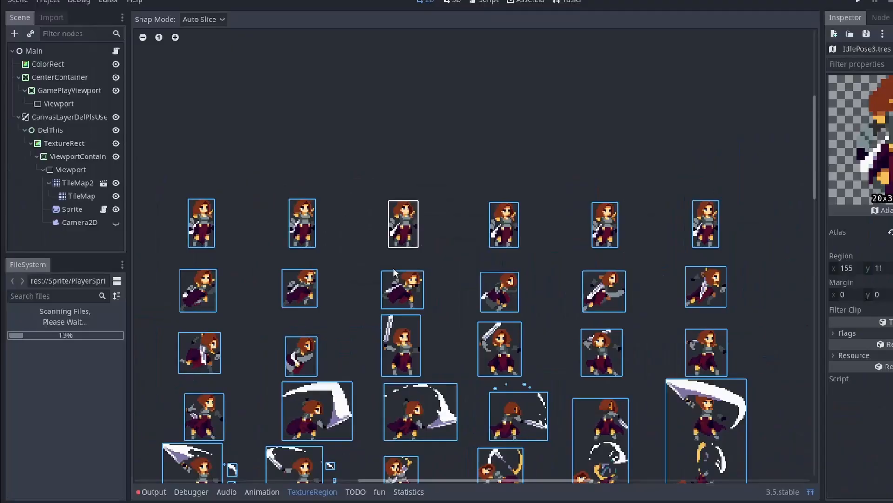
Duplicate the latest idle pose resource as IdlePose5.tres
{"action": "right_click", "coordinate": [53, 433]}
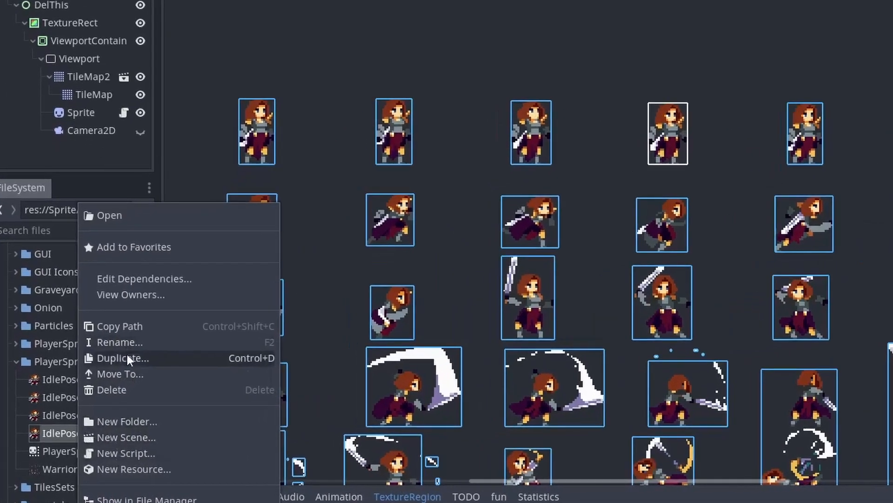
{"action": "left_click", "coordinate": [122, 358]}
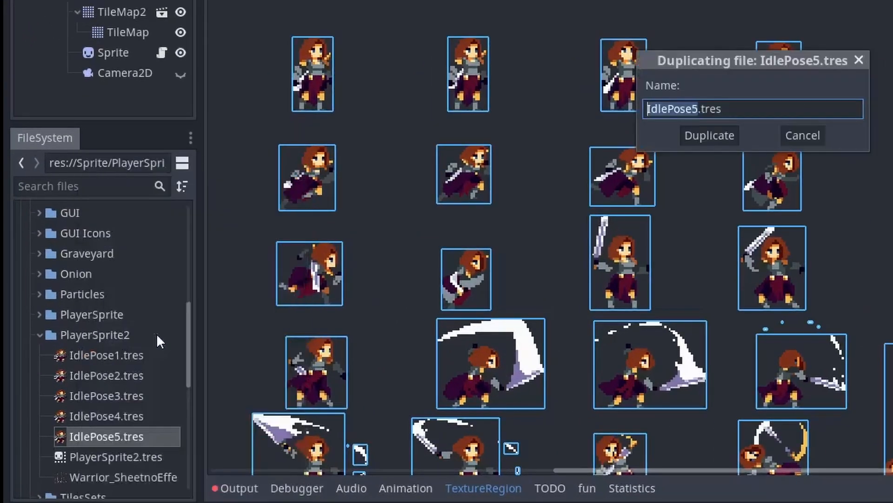
{"action": "left_click", "coordinate": [709, 135]}
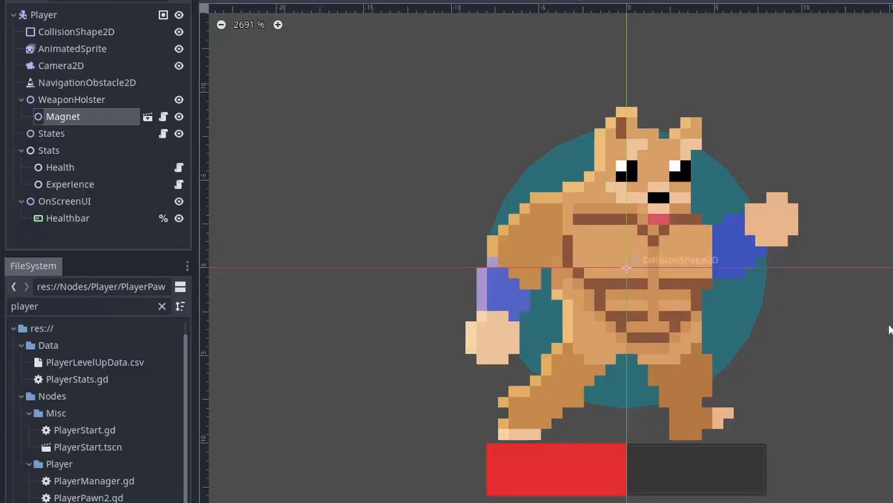
Inspect the player's States, OnScreenUI and Healthbar nodes in the Scene dock
{"action": "left_click", "coordinate": [51, 132]}
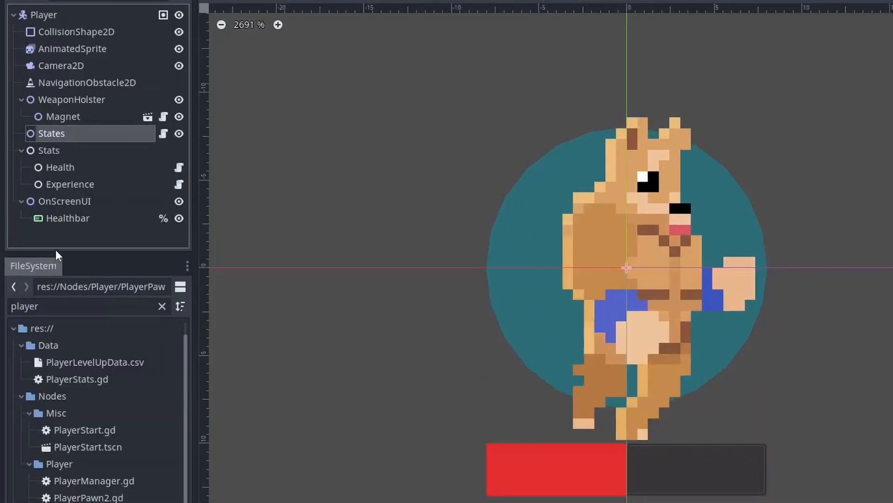
{"action": "mouse_move", "coordinate": [49, 150]}
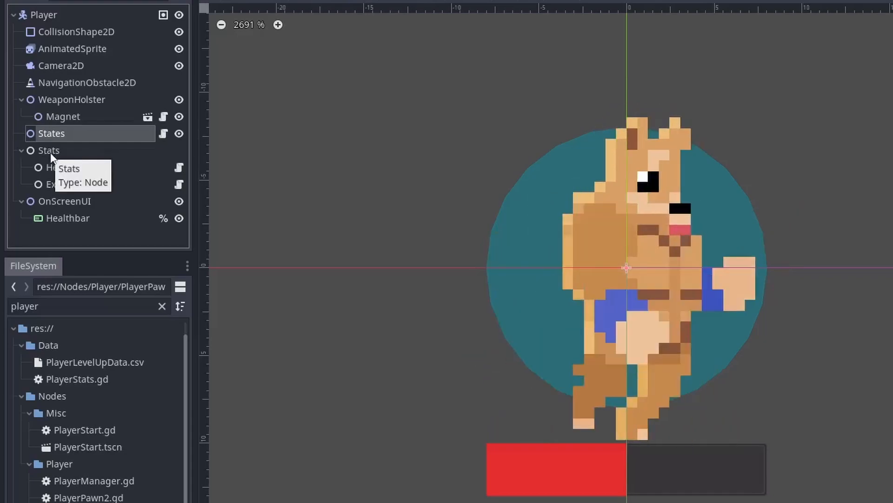
{"action": "left_click", "coordinate": [50, 150]}
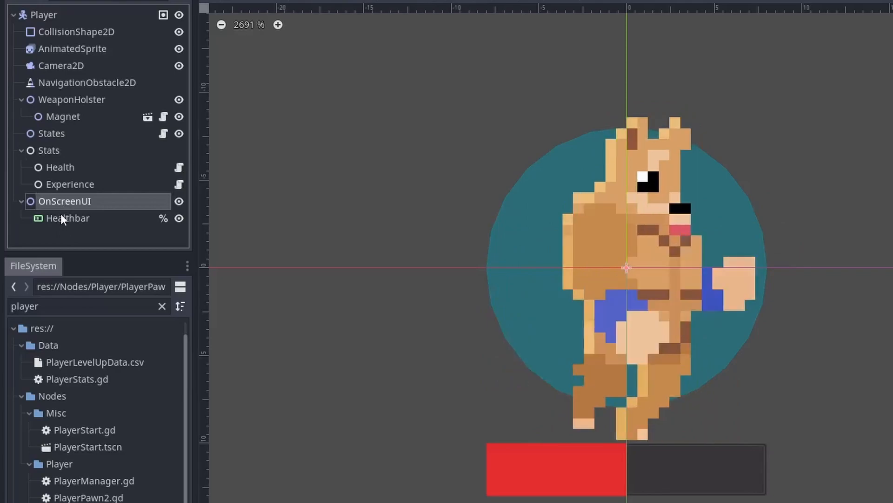
{"action": "left_click", "coordinate": [67, 218]}
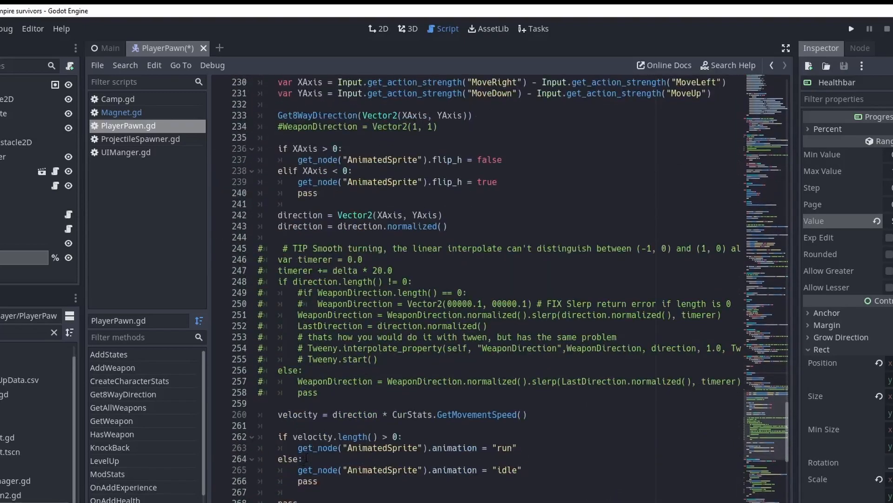
Scroll through the PlayerPawn.gd, PlayerStats.gd and Experience.gd scripts
{"action": "scroll", "scroll_direction": "down", "scroll_amount": 3}
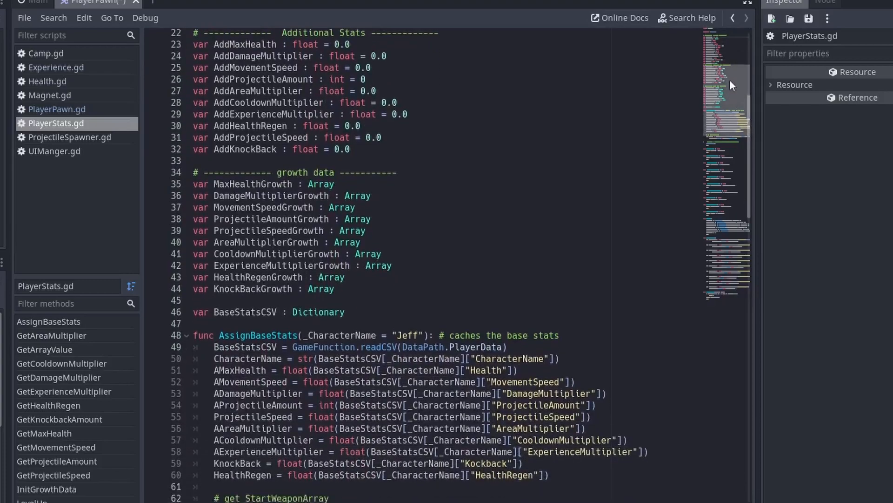
{"action": "scroll", "scroll_direction": "down", "scroll_amount": 3}
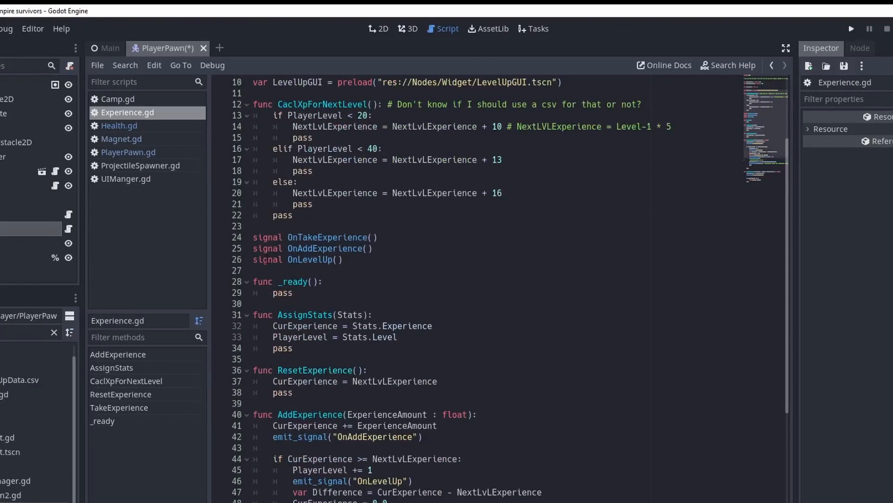
{"action": "scroll", "scroll_direction": "down", "scroll_amount": 3}
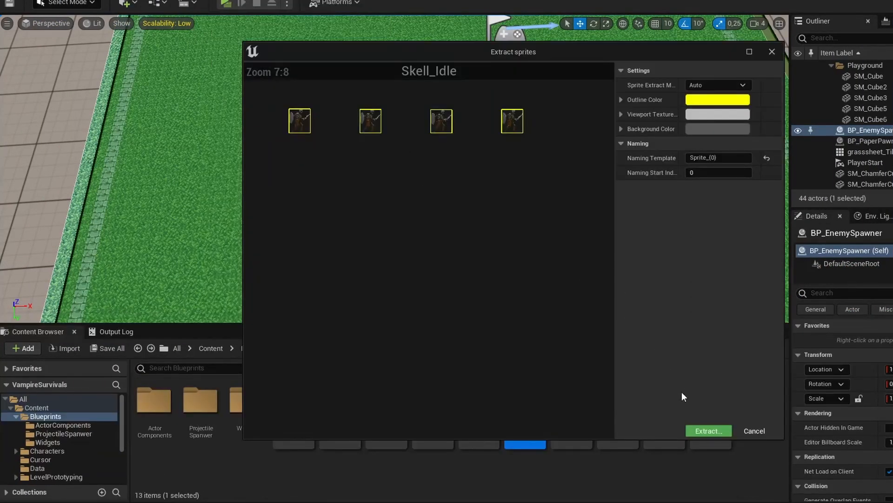
Review BP_EnemyChar's death, BadTouch damage and push-away nodes, then switch to BP_EnemySpawner
{"action": "left_click", "coordinate": [708, 429]}
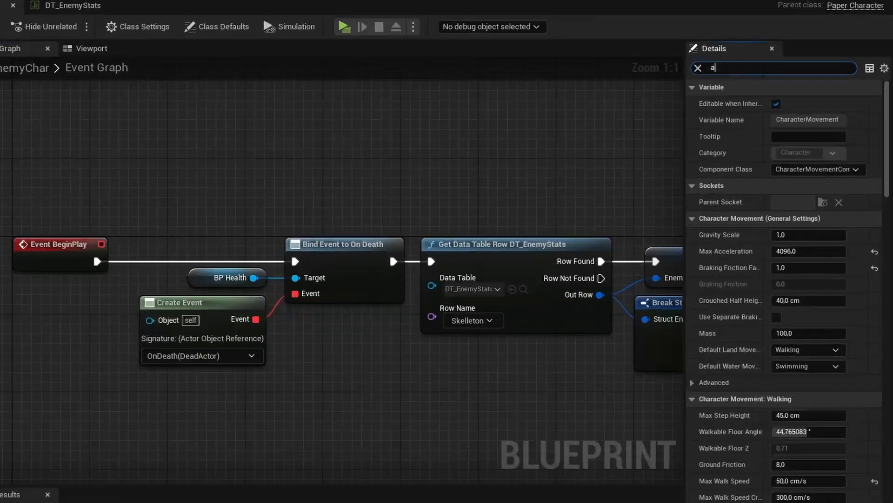
{"action": "type", "text": "void"}
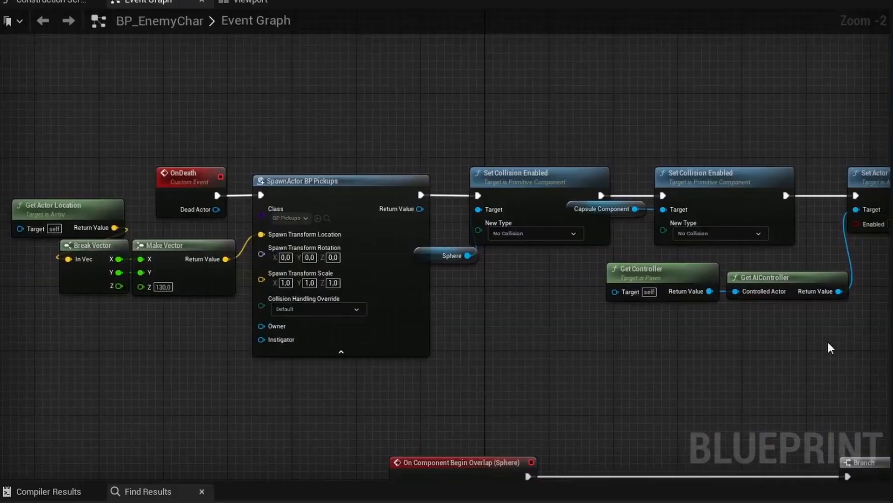
{"action": "left_click_drag", "start_coordinate": [569, 345], "coordinate": [221, 345]}
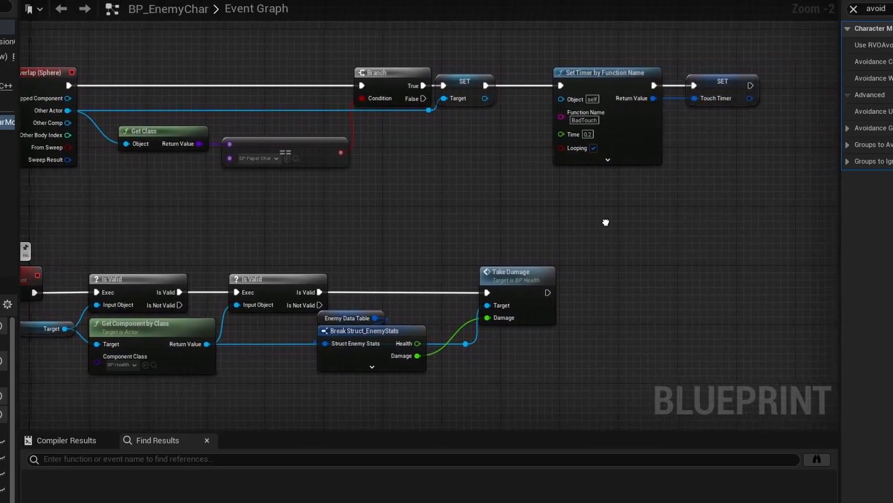
{"action": "left_click_drag", "start_coordinate": [606, 223], "coordinate": [688, 222]}
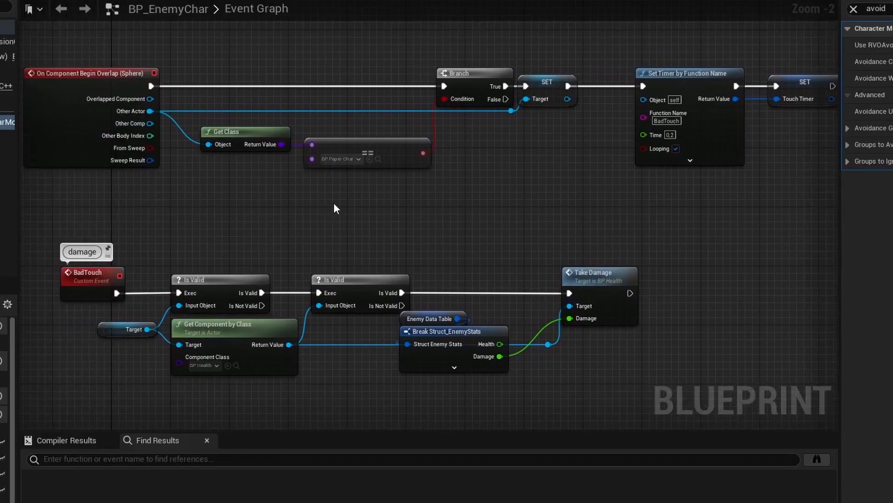
{"action": "left_click_drag", "start_coordinate": [333, 208], "coordinate": [373, 376]}
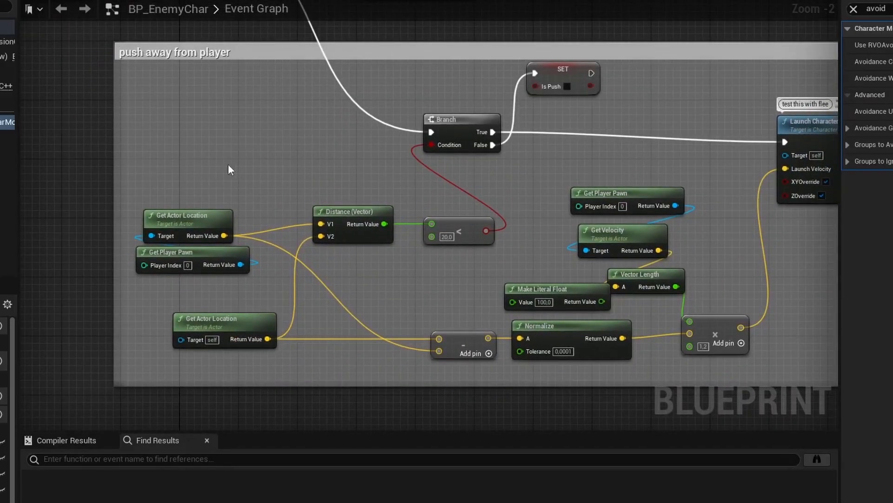
{"action": "mouse_move", "coordinate": [313, 223]}
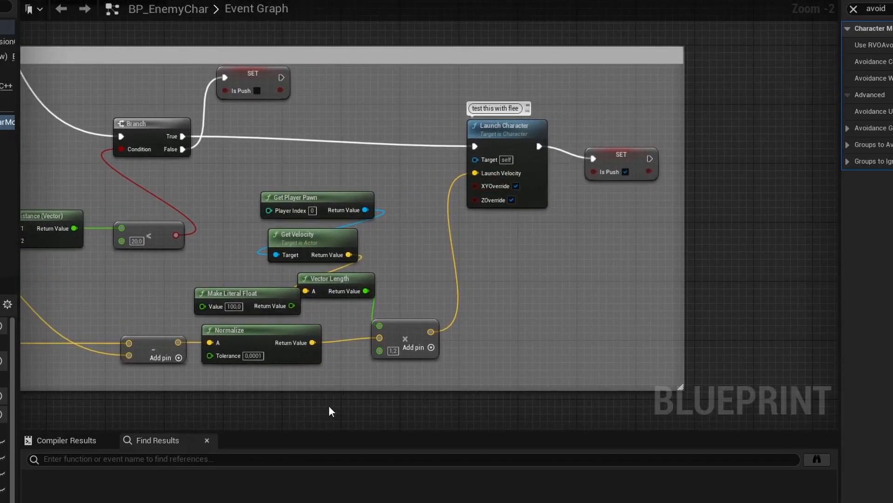
{"action": "left_click", "coordinate": [43, 3]}
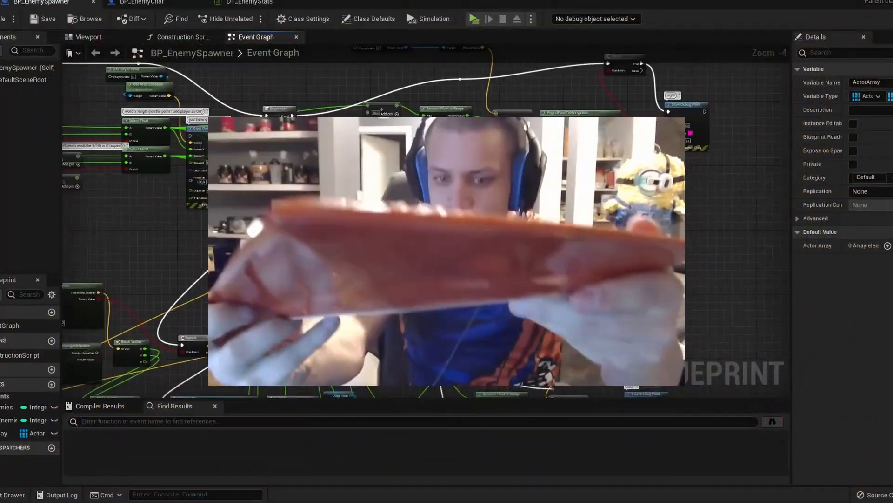
{"action": "scroll", "scroll_direction": "down", "scroll_amount": 3}
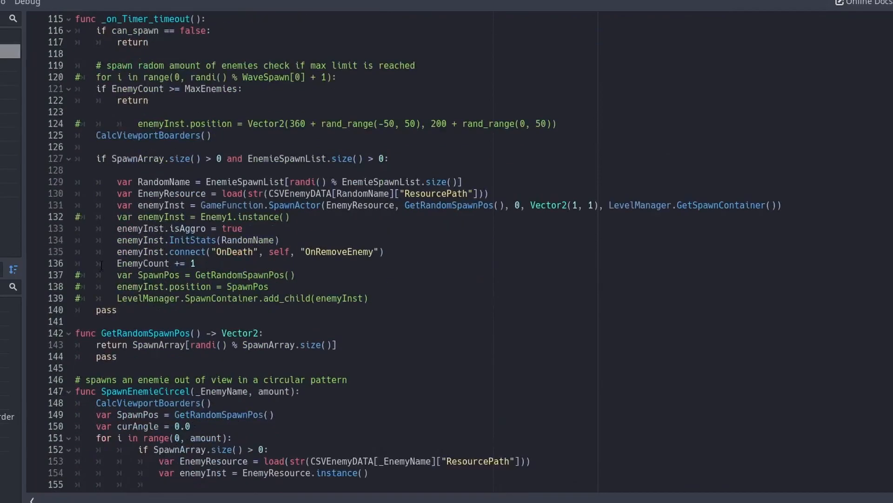
{"action": "scroll", "scroll_direction": "down", "scroll_amount": 3}
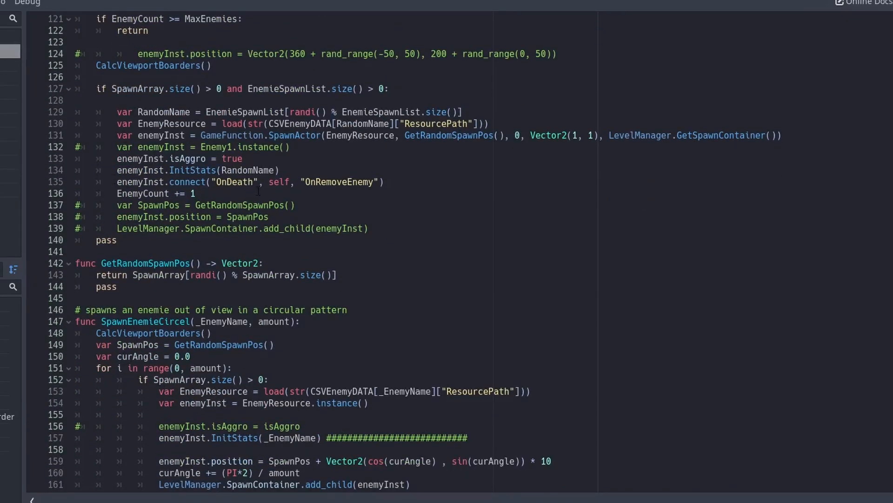
{"action": "scroll", "scroll_direction": "down", "scroll_amount": 3}
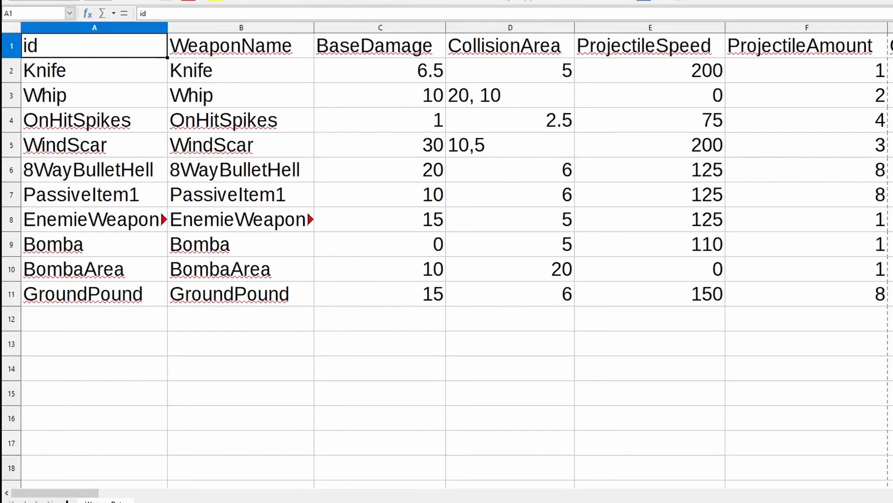
Scroll through the knockback and critical-hit columns of the weapon stats sheet
{"action": "scroll", "scroll_direction": "right", "scroll_amount": 3}
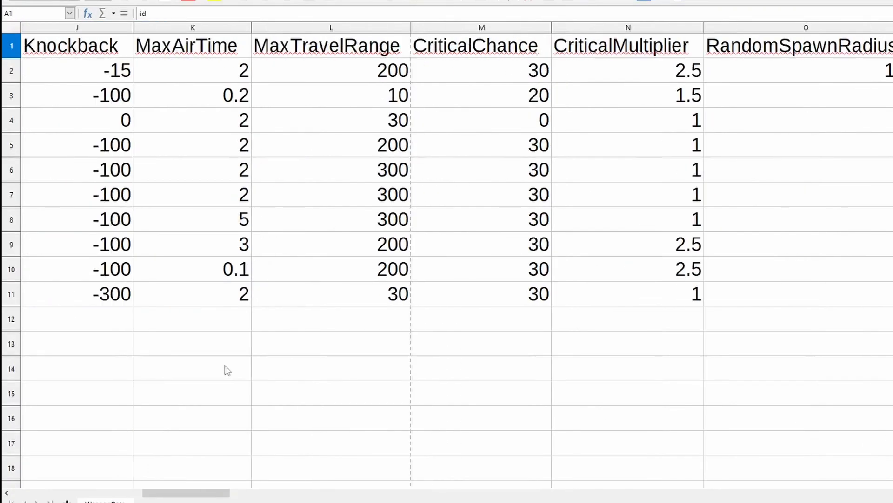
{"action": "scroll", "scroll_direction": "right", "scroll_amount": 3}
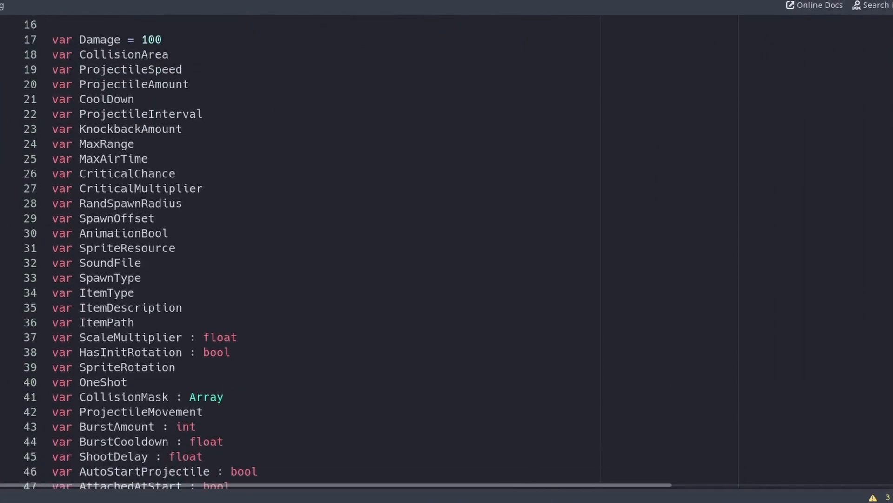
{"action": "scroll", "scroll_direction": "down", "scroll_amount": 3}
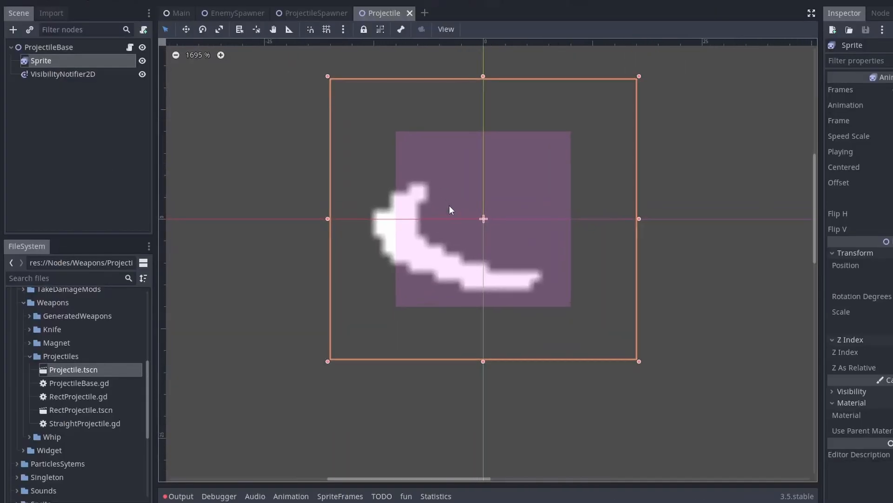
Review the MultiCircleCast script and set the running game's Weapon Attack to Projectile
{"action": "left_click", "coordinate": [63, 74]}
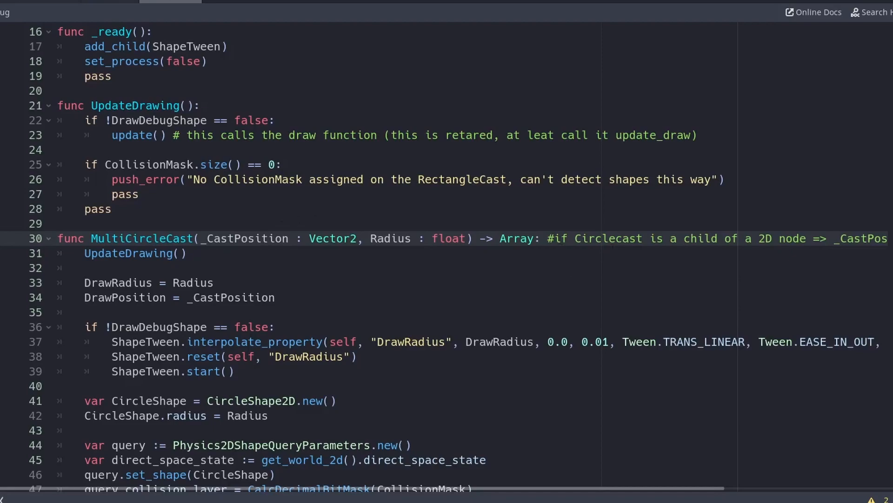
{"action": "scroll", "scroll_direction": "down", "scroll_amount": 3}
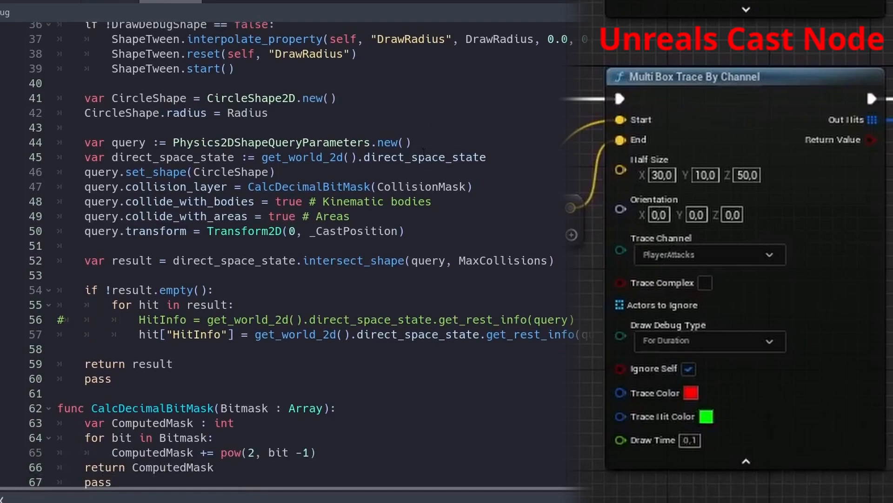
{"action": "scroll", "scroll_direction": "down", "scroll_amount": 3}
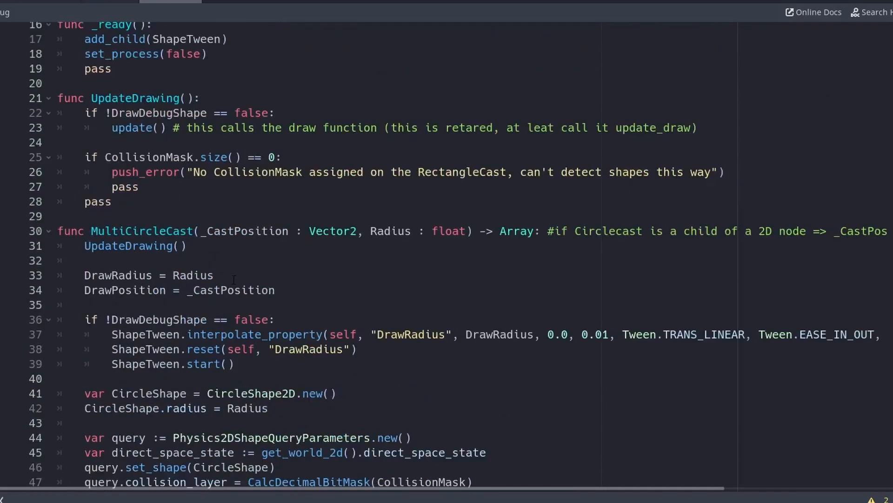
{"action": "scroll", "scroll_direction": "down", "scroll_amount": 3}
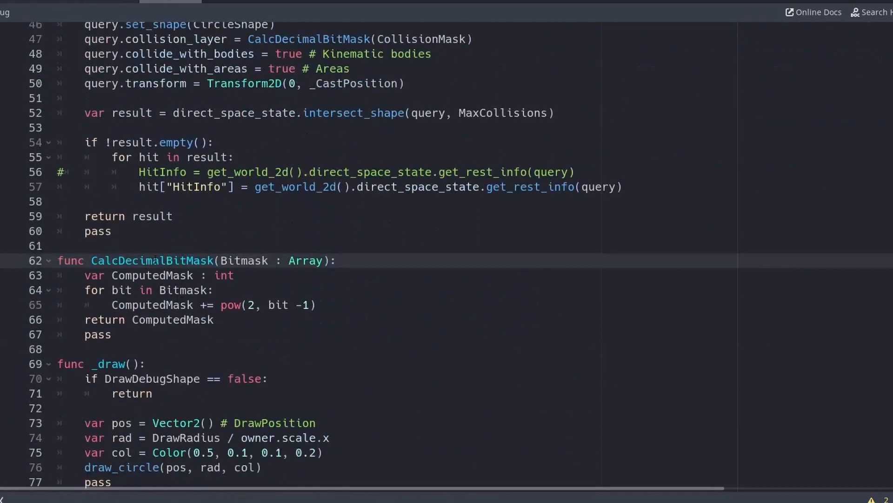
{"action": "scroll", "scroll_direction": "up", "scroll_amount": 3}
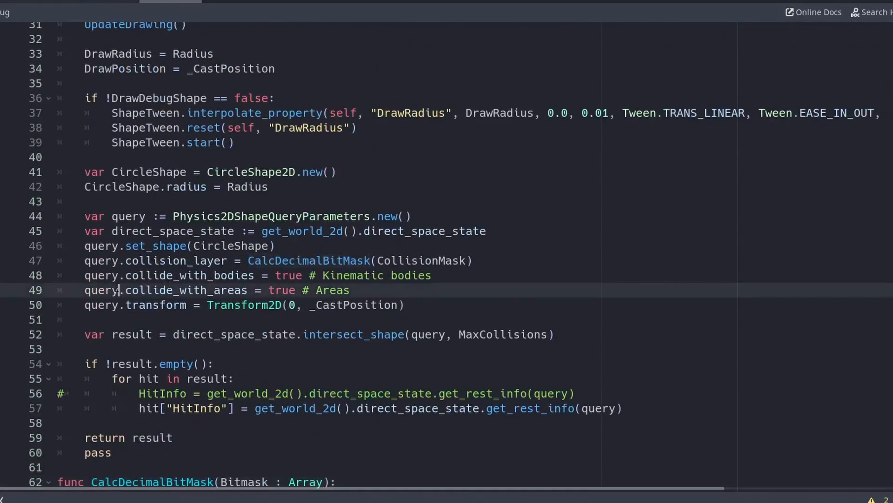
{"action": "scroll", "scroll_direction": "down", "scroll_amount": 3}
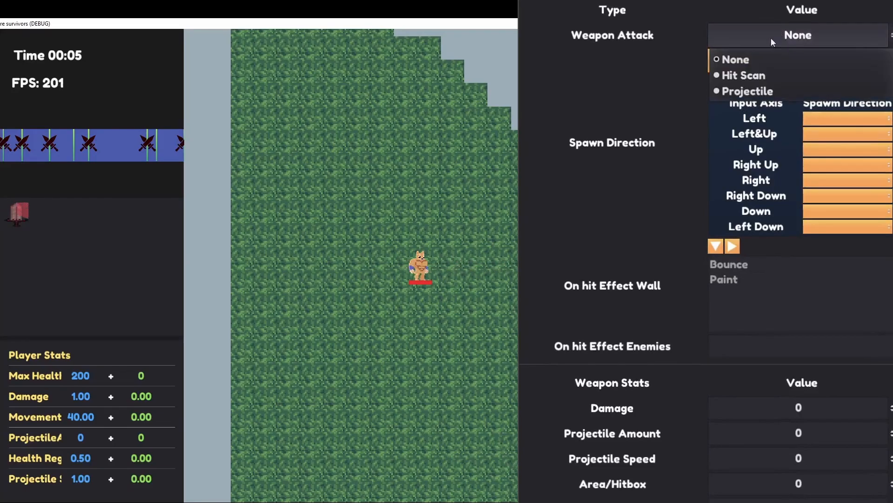
{"action": "left_click", "coordinate": [746, 91]}
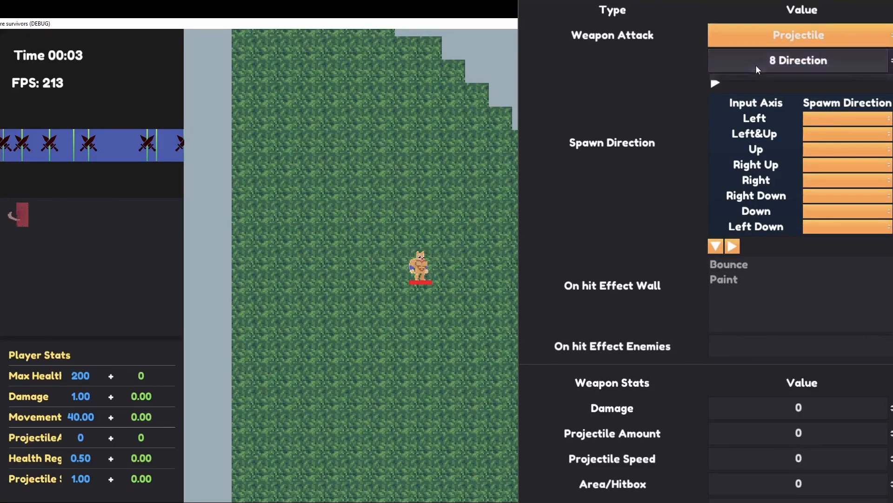